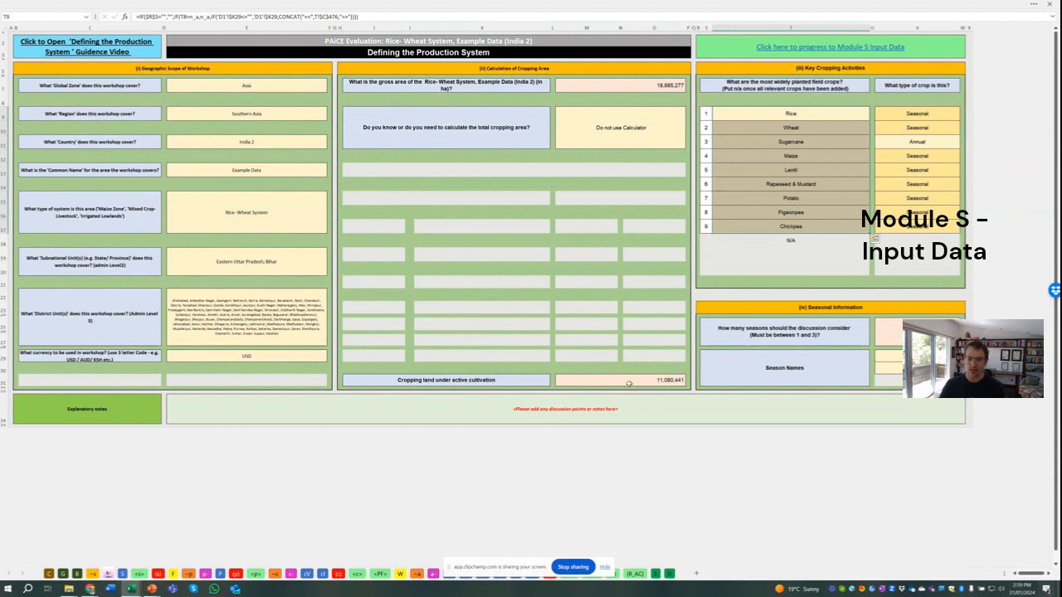
{"action": "mouse_move", "coordinate": [578, 385]}
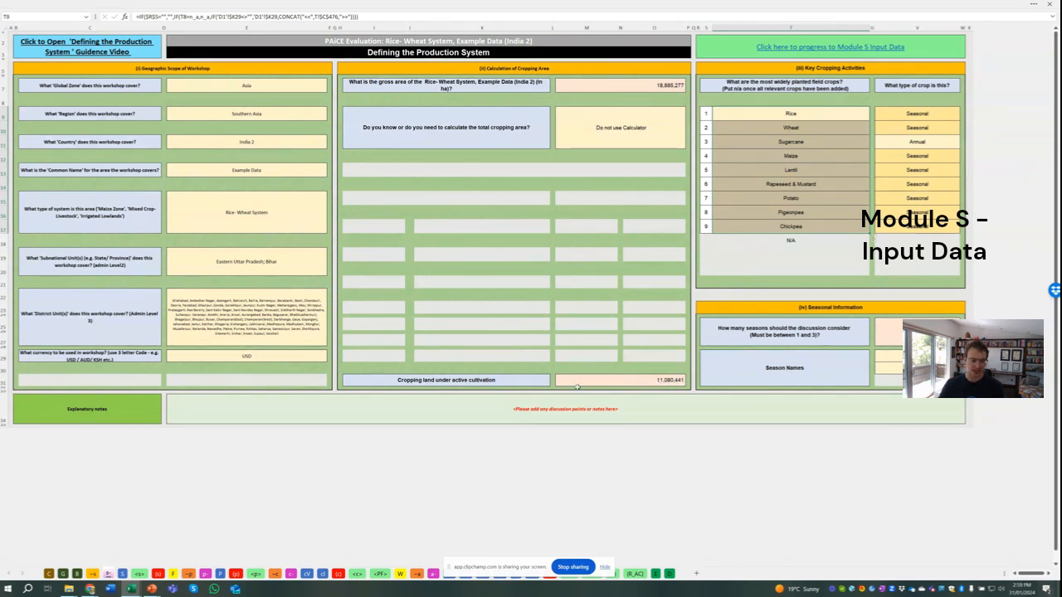
Follow the 'Click here to progress to Module S Input Data' link from the production-system sheet.
{"action": "left_click", "coordinate": [833, 46]}
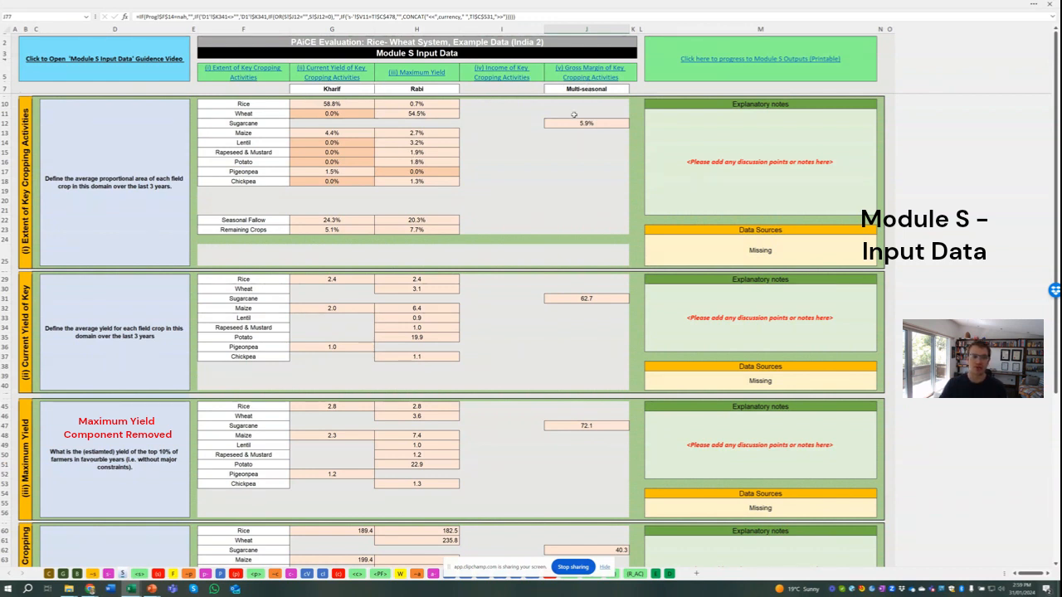
{"action": "mouse_move", "coordinate": [392, 107]}
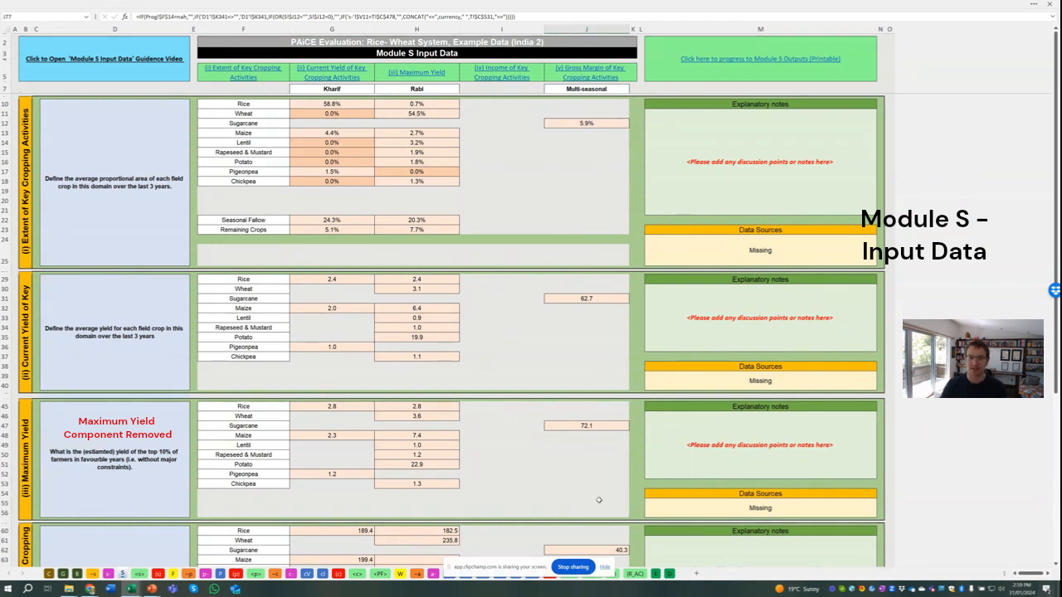
{"action": "mouse_move", "coordinate": [621, 279]}
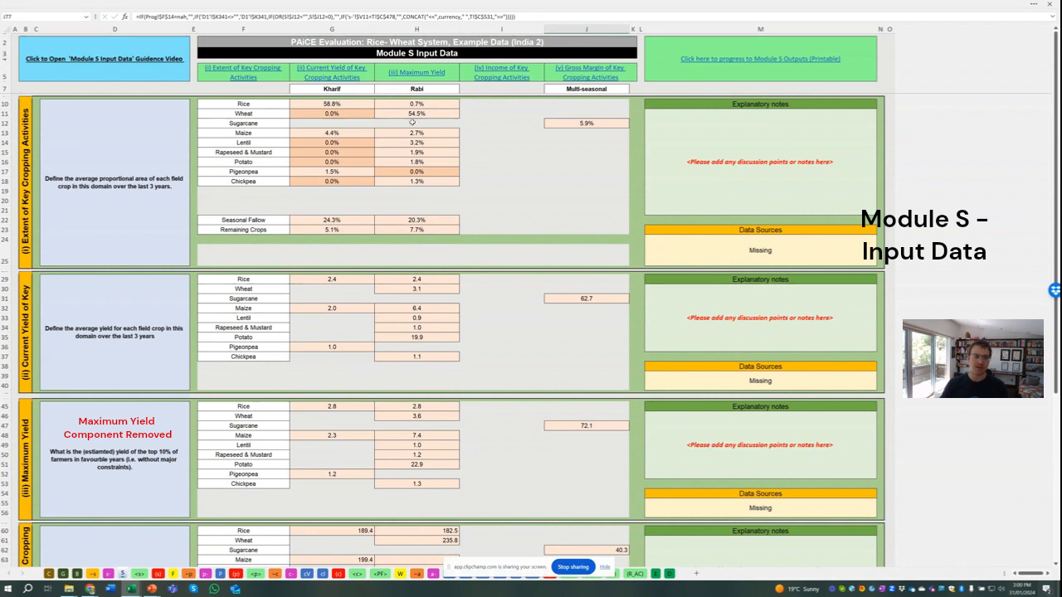
{"action": "mouse_move", "coordinate": [269, 225]}
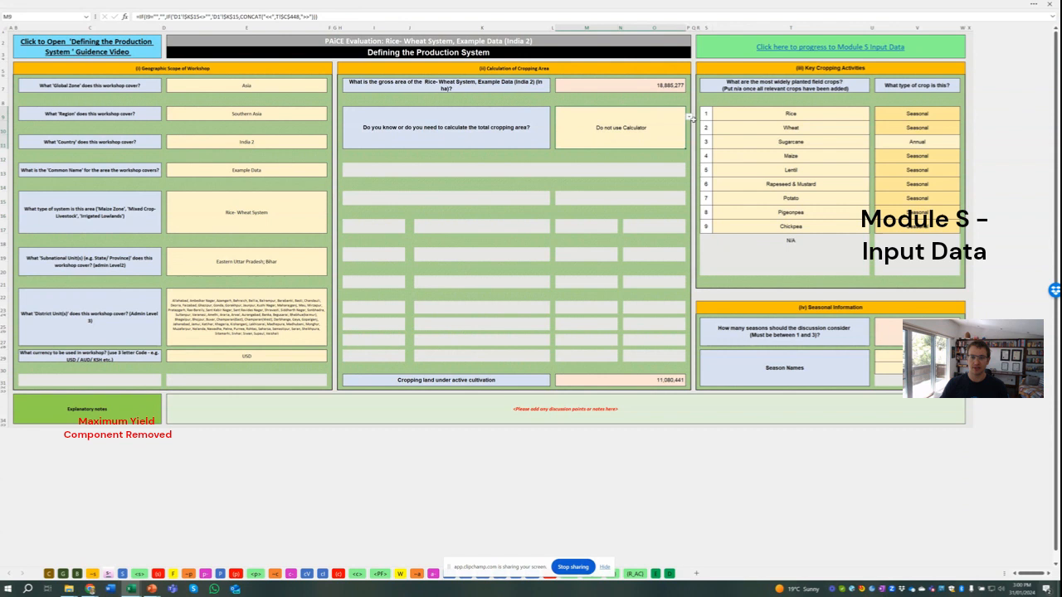
{"action": "left_click", "coordinate": [621, 128]}
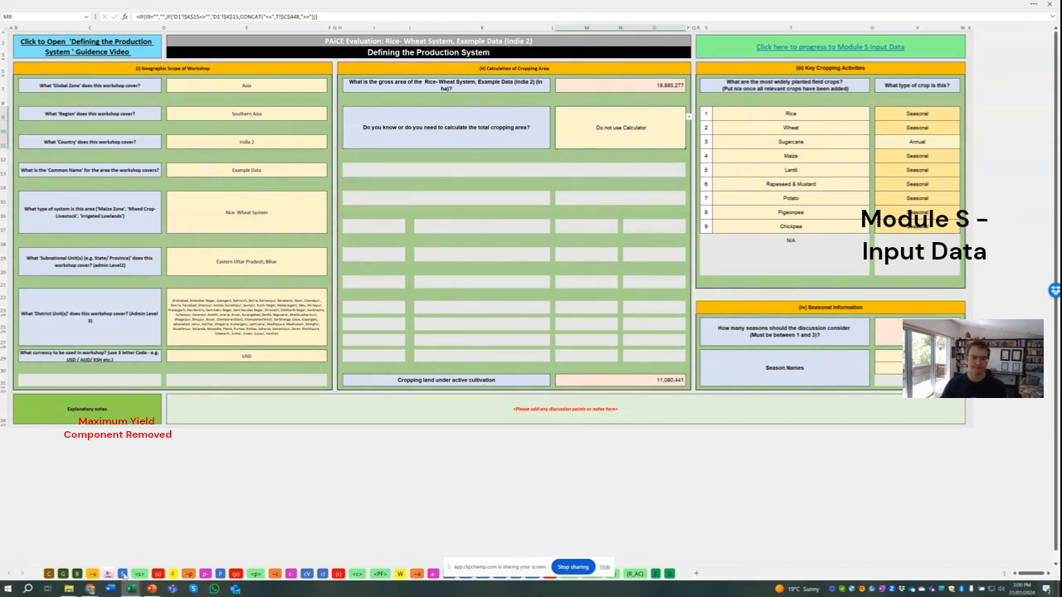
{"action": "left_click", "coordinate": [831, 47]}
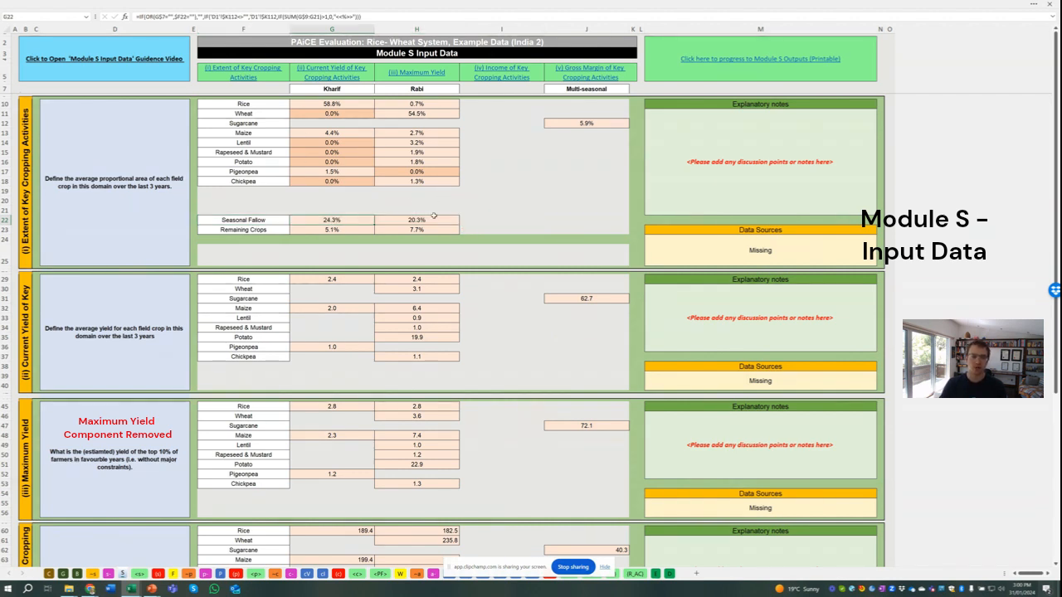
{"action": "mouse_move", "coordinate": [355, 219]}
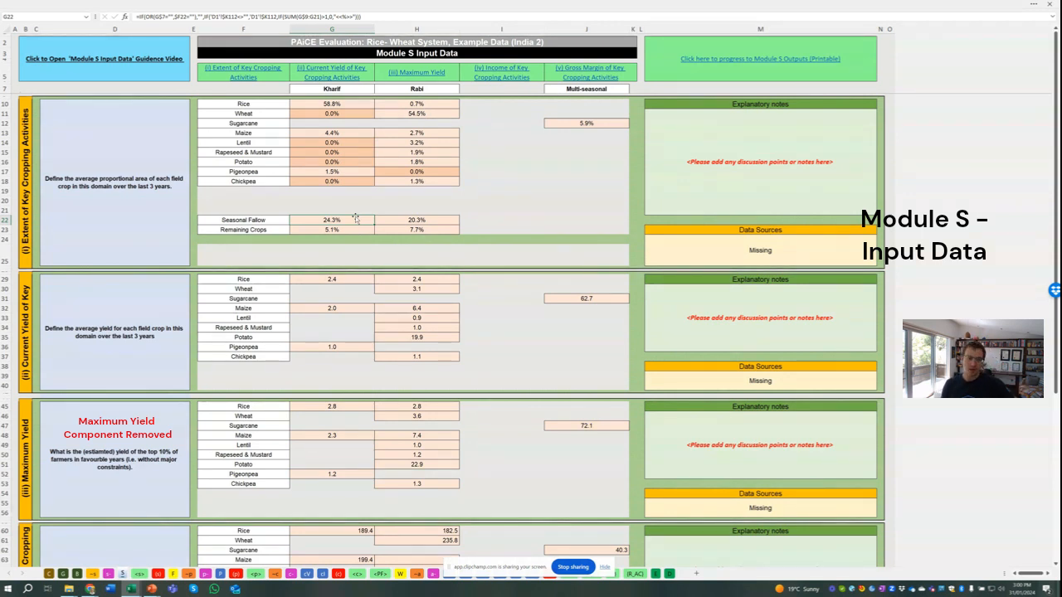
{"action": "mouse_move", "coordinate": [358, 236]}
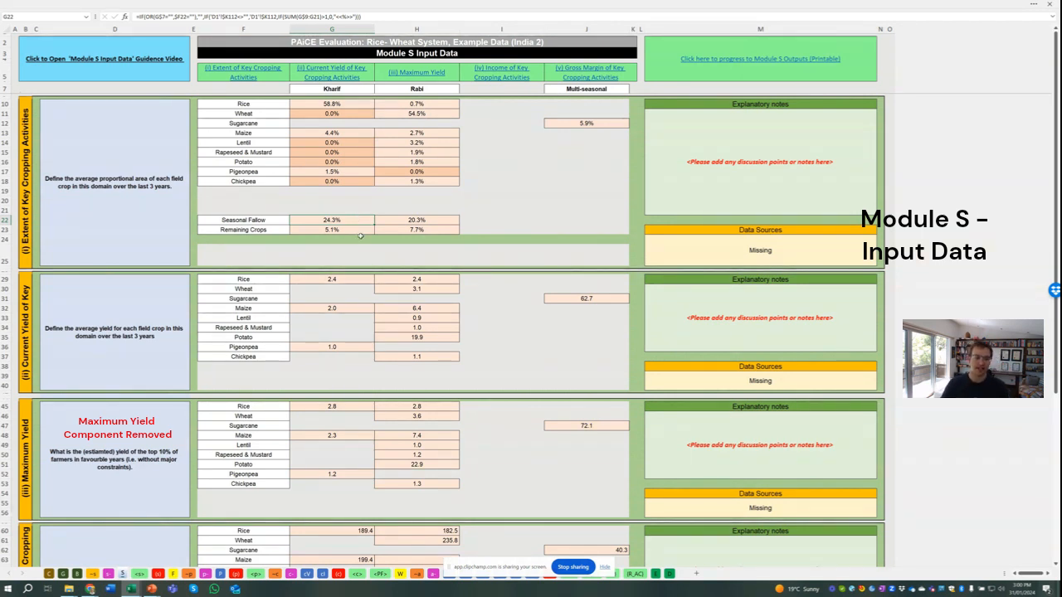
{"action": "mouse_move", "coordinate": [319, 229]}
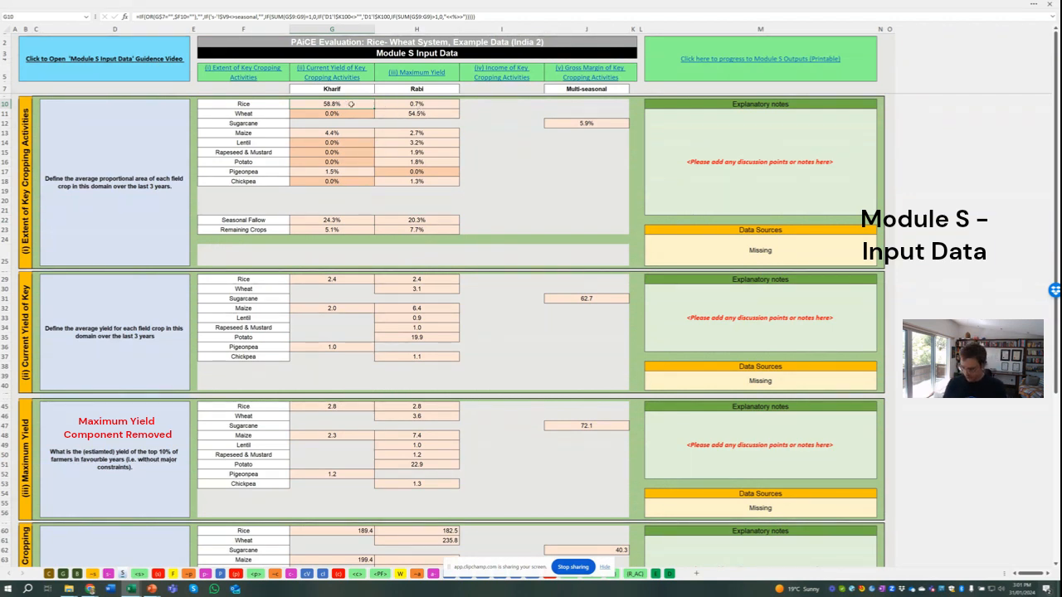
{"action": "type", "text": "8%"}
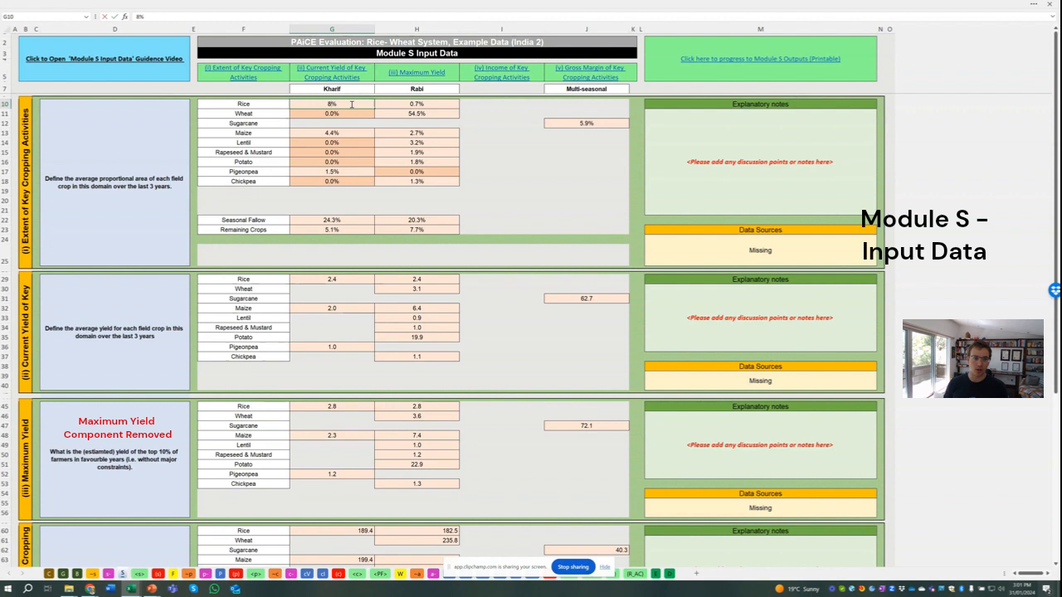
{"action": "type", "text": "80.0%"}
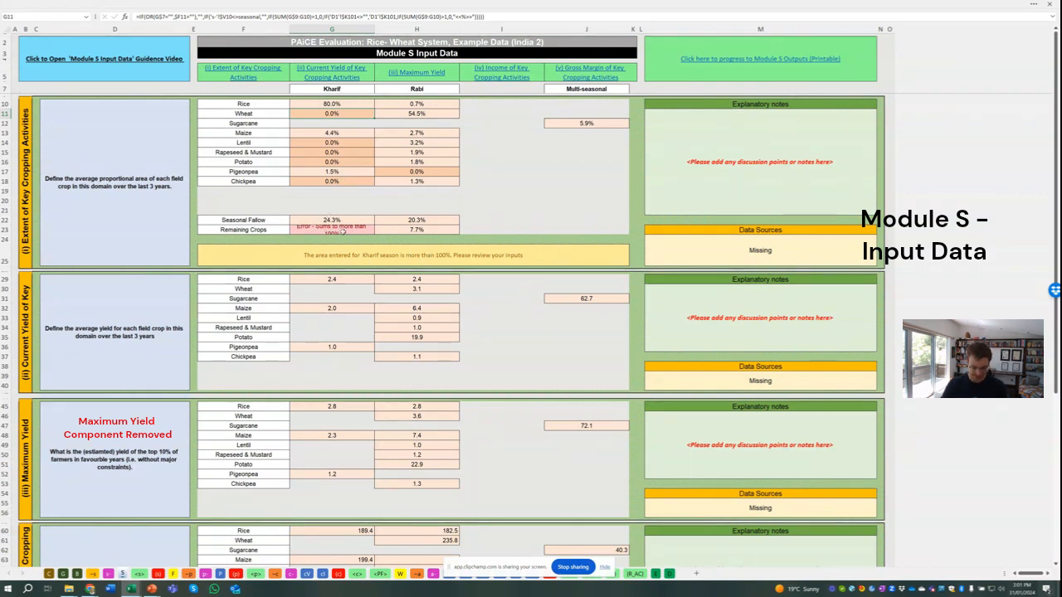
{"action": "type", "text": "58.8%"}
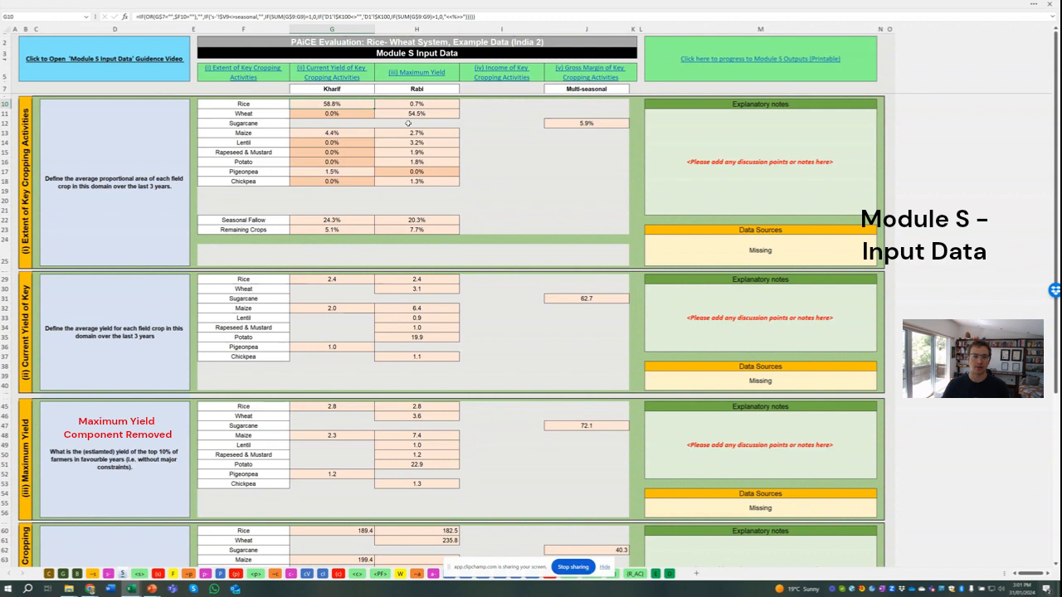
{"action": "mouse_move", "coordinate": [581, 109]}
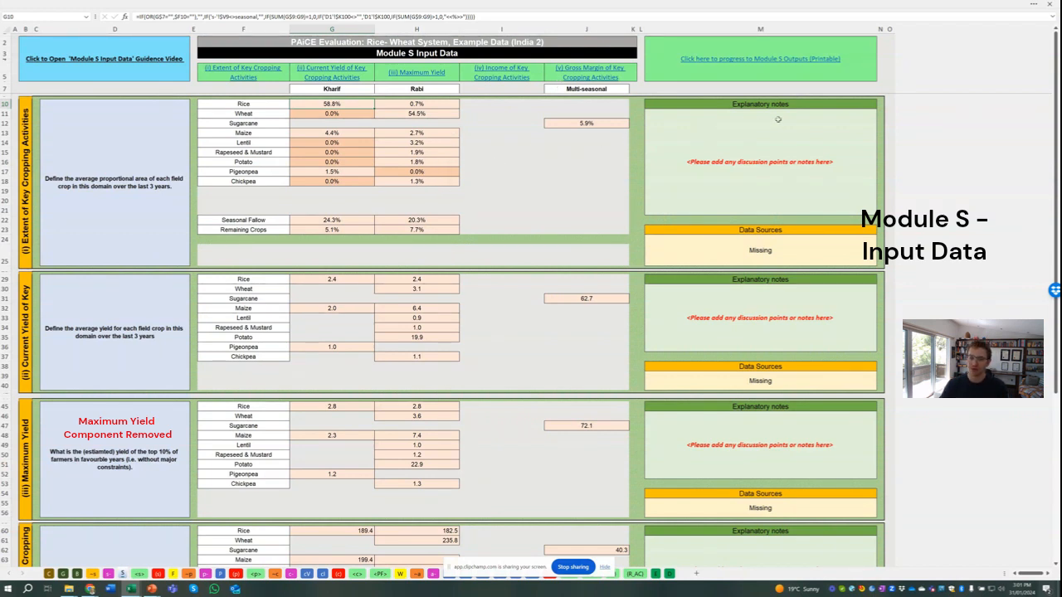
{"action": "left_click", "coordinate": [760, 163]}
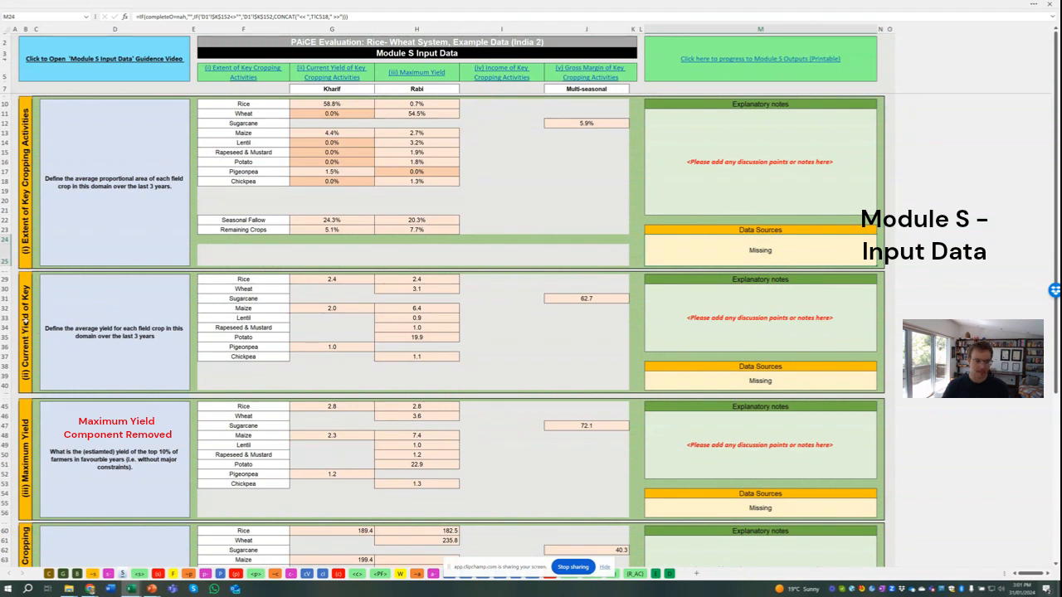
{"action": "scroll", "scroll_direction": "down", "scroll_amount": 3}
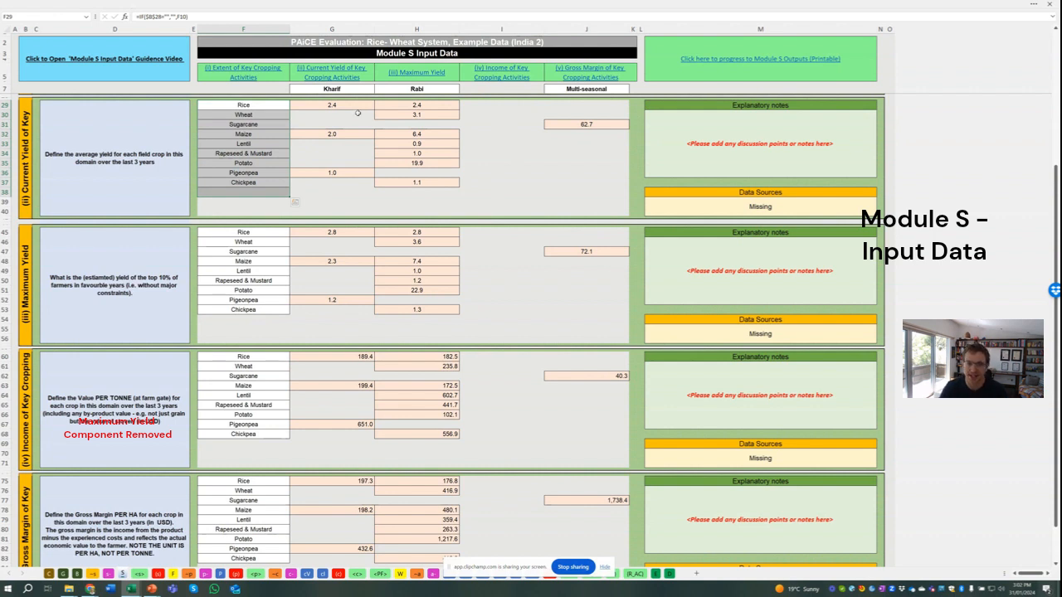
Scroll to the Gross Margin of Key Crops section at the end of the input sheet.
{"action": "scroll", "scroll_direction": "down", "scroll_amount": 3}
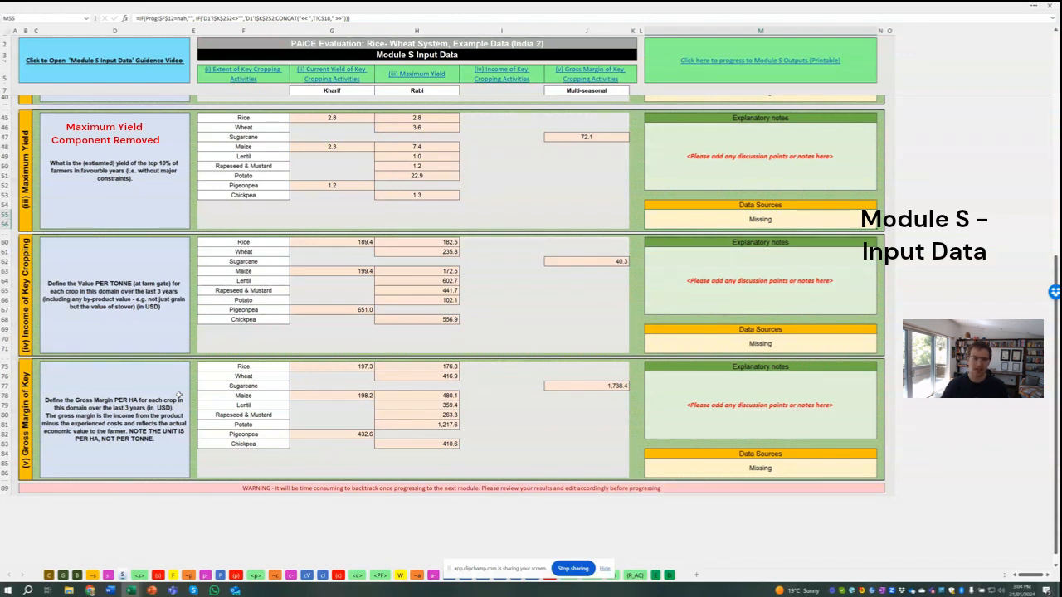
{"action": "mouse_move", "coordinate": [113, 262]}
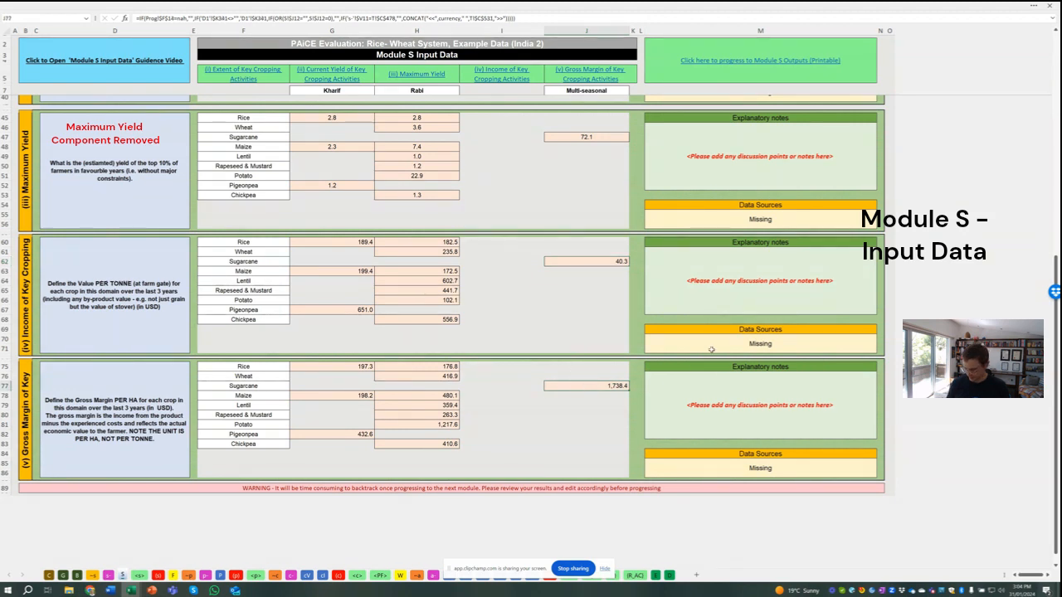
{"action": "type", "text": "3000000.0"}
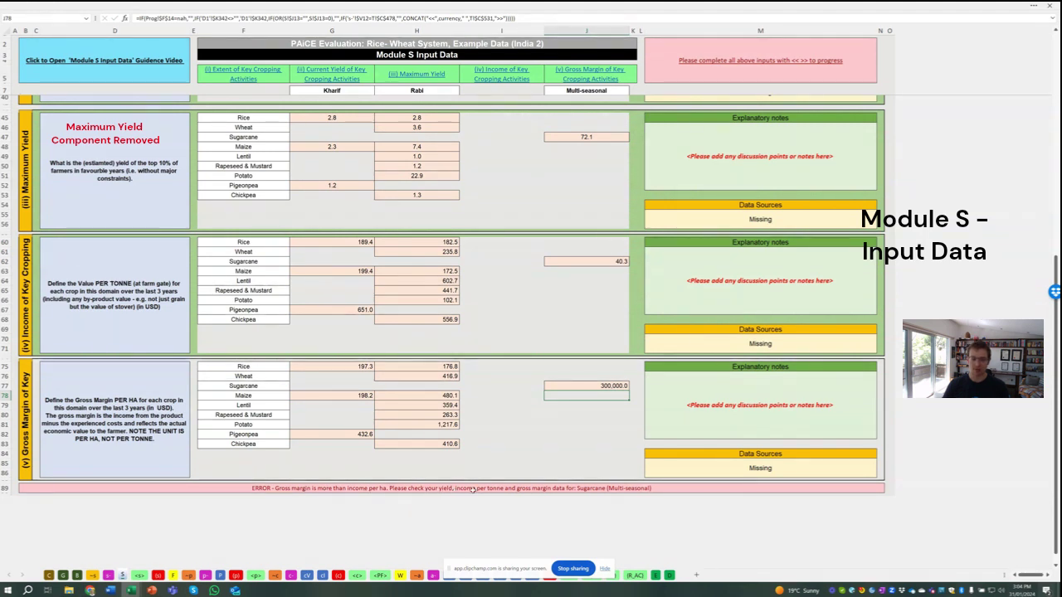
{"action": "mouse_move", "coordinate": [601, 488]}
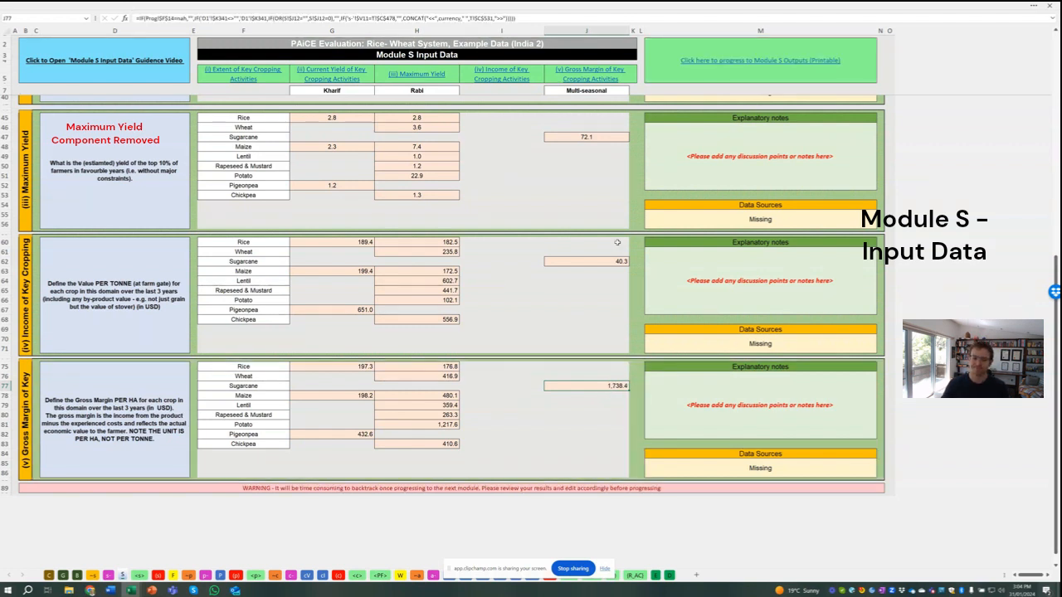
{"action": "mouse_move", "coordinate": [760, 342]}
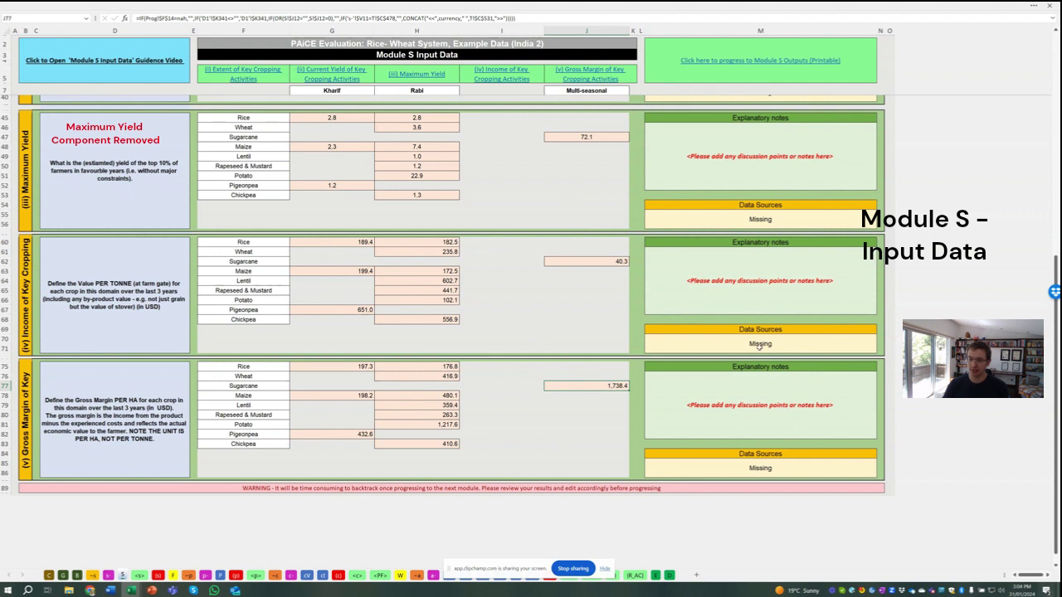
{"action": "mouse_move", "coordinate": [745, 428]}
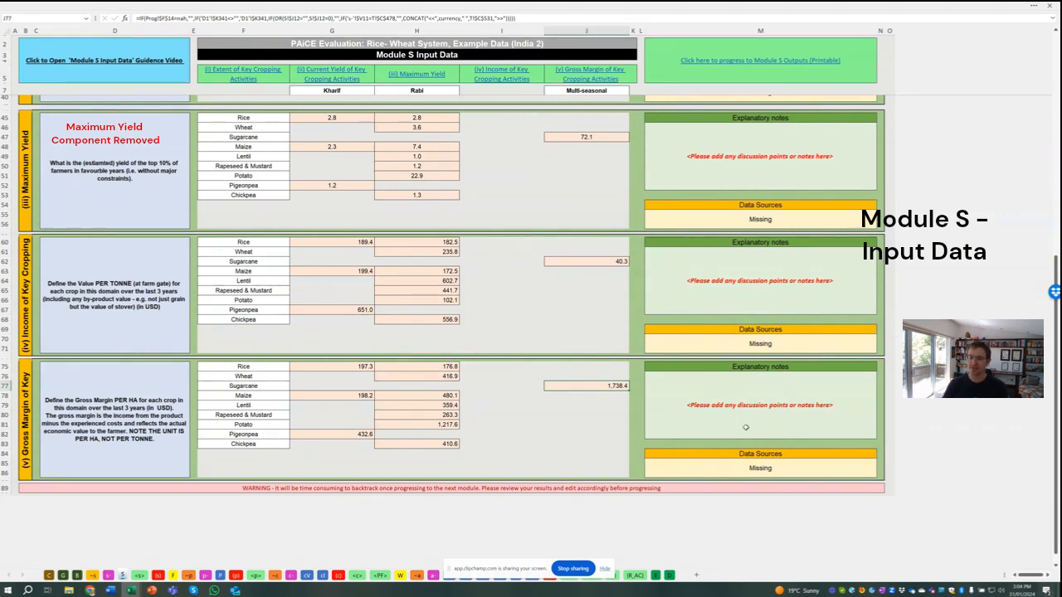
{"action": "mouse_move", "coordinate": [806, 478]}
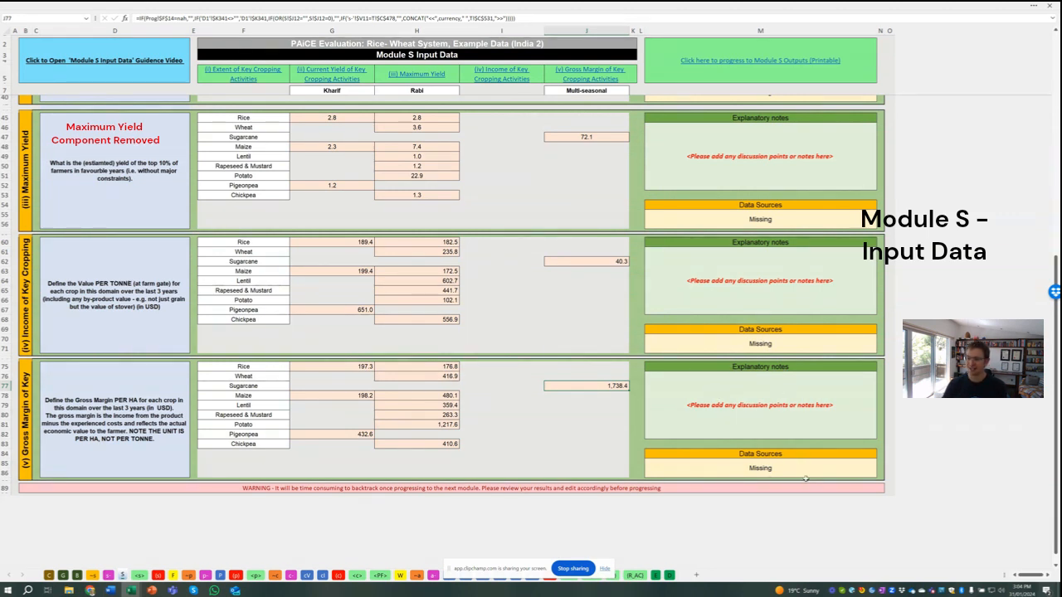
{"action": "mouse_move", "coordinate": [841, 452]}
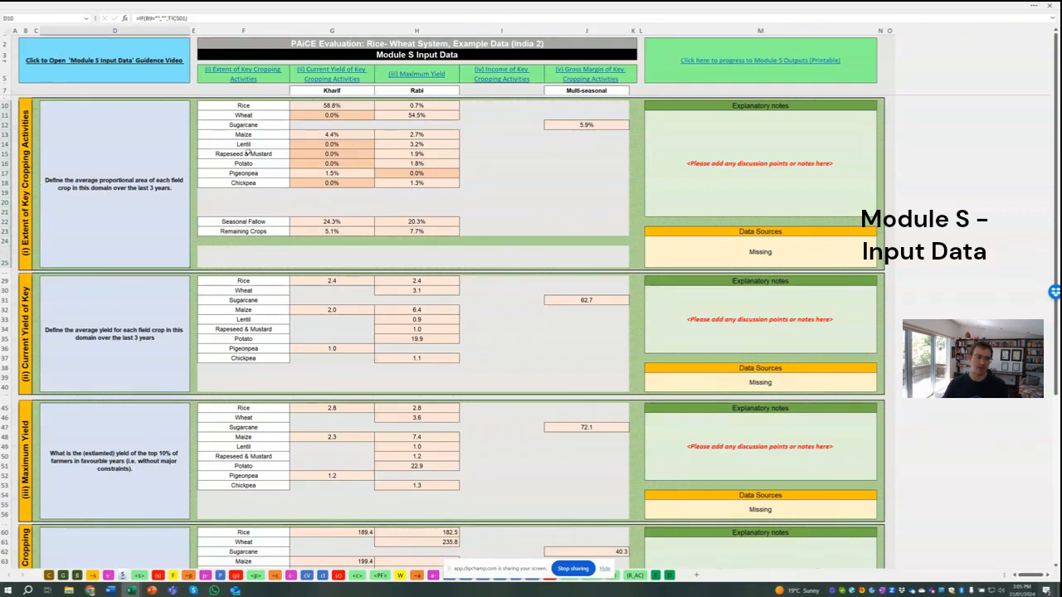
{"action": "mouse_move", "coordinate": [96, 304]}
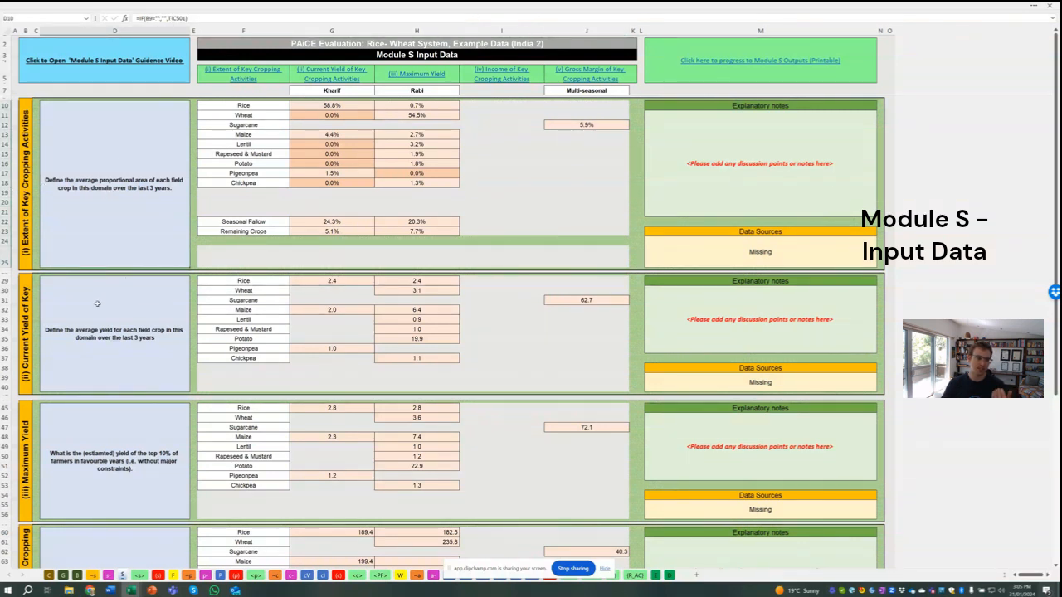
Scroll through the input sheet to reach the Module S Outputs (Printable) link.
{"action": "scroll", "scroll_direction": "down", "scroll_amount": 3}
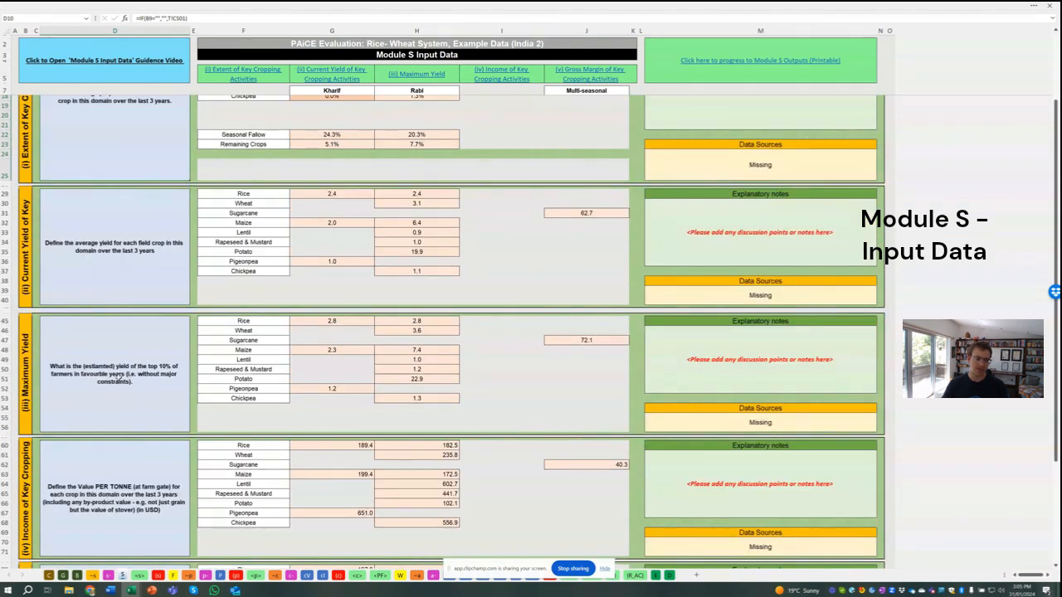
{"action": "scroll", "scroll_direction": "down", "scroll_amount": 3}
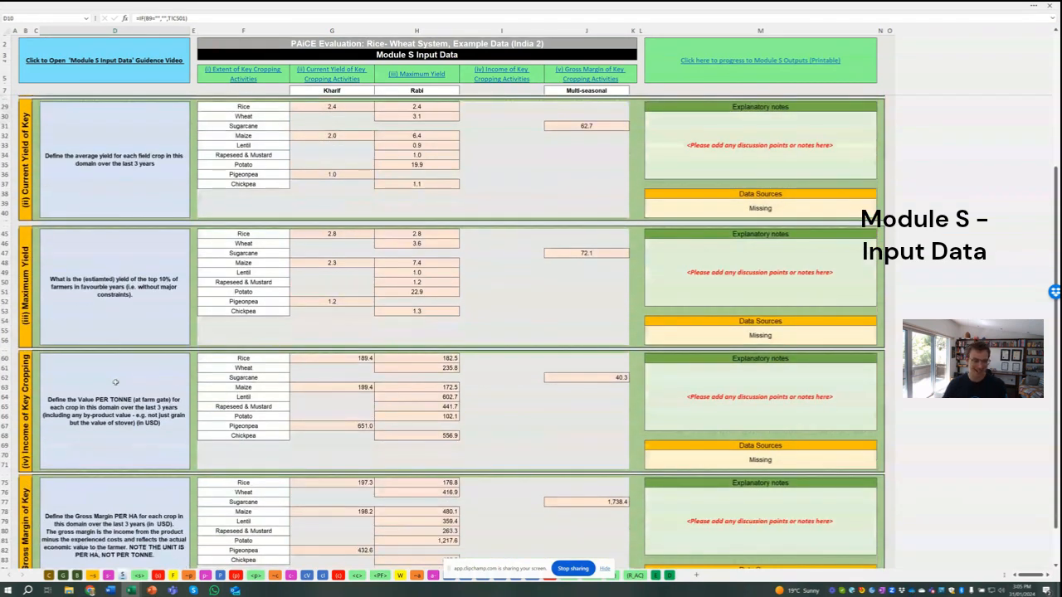
{"action": "scroll", "scroll_direction": "down", "scroll_amount": 3}
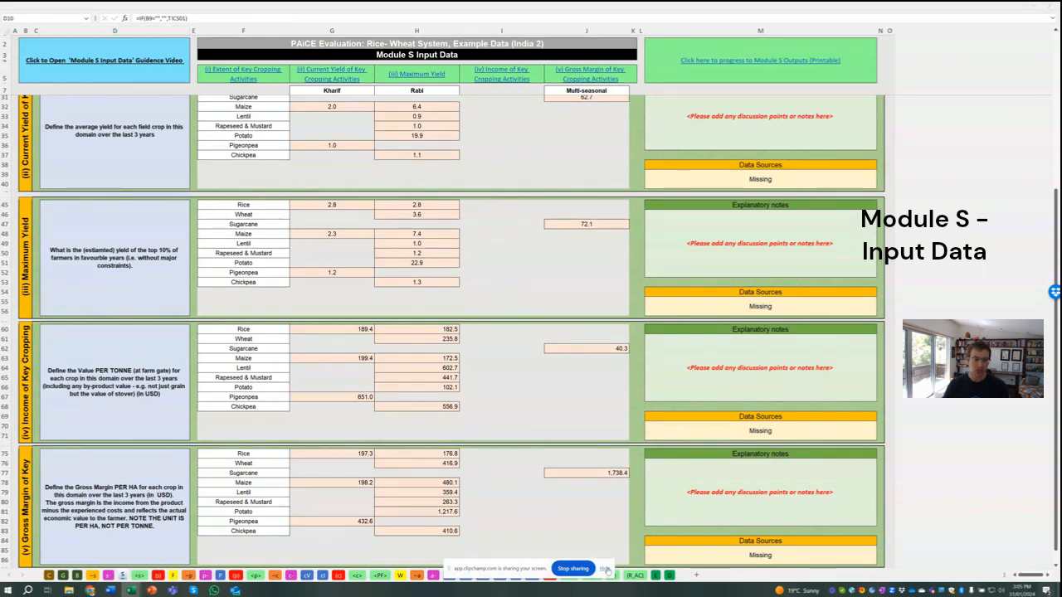
{"action": "scroll", "scroll_direction": "up", "scroll_amount": 3}
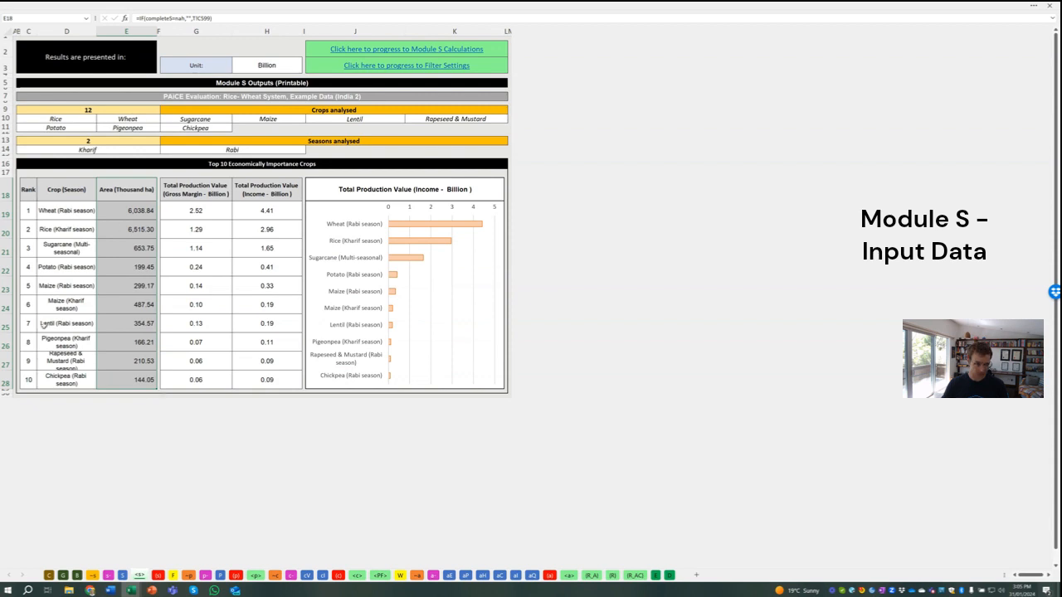
{"action": "mouse_move", "coordinate": [147, 332]}
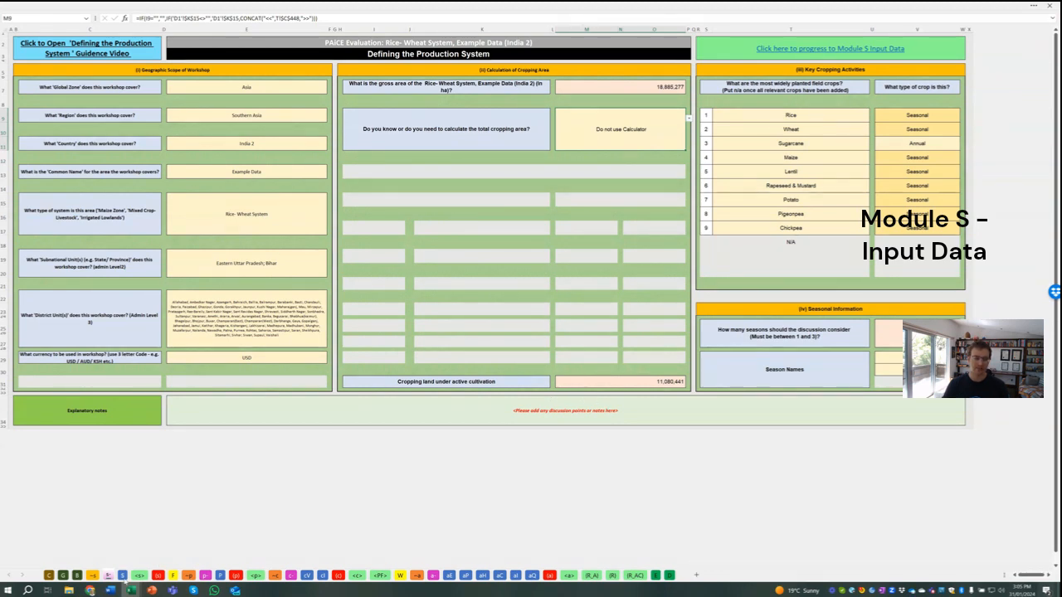
Follow the Module S Input Data link on the Defining the Production System sheet.
{"action": "left_click", "coordinate": [831, 48]}
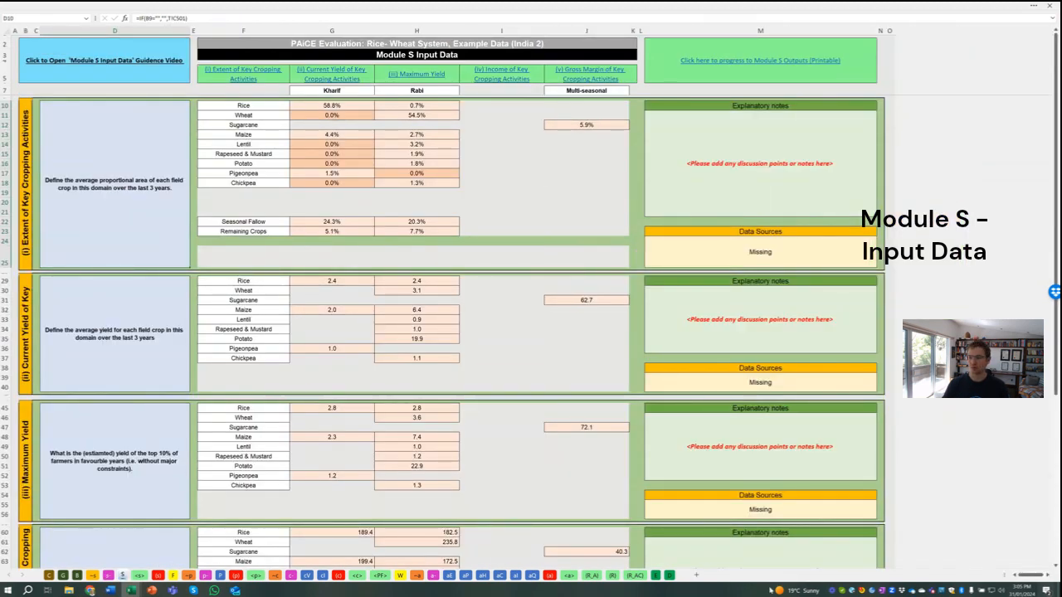